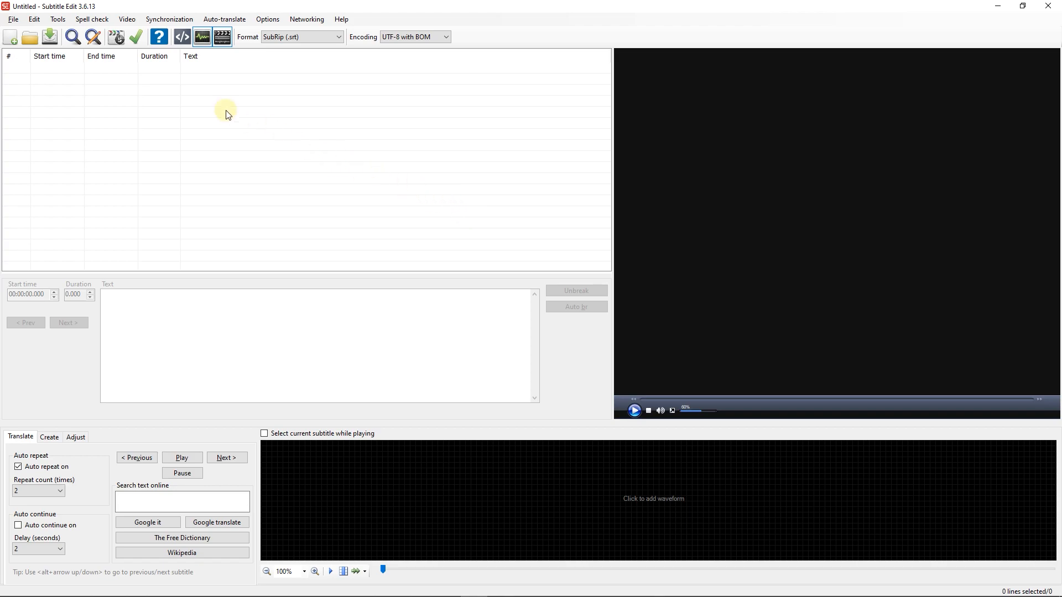
Step: Bring up Subtitle Edit's Tools menu
{"action": "left_click", "coordinate": [57, 18]}
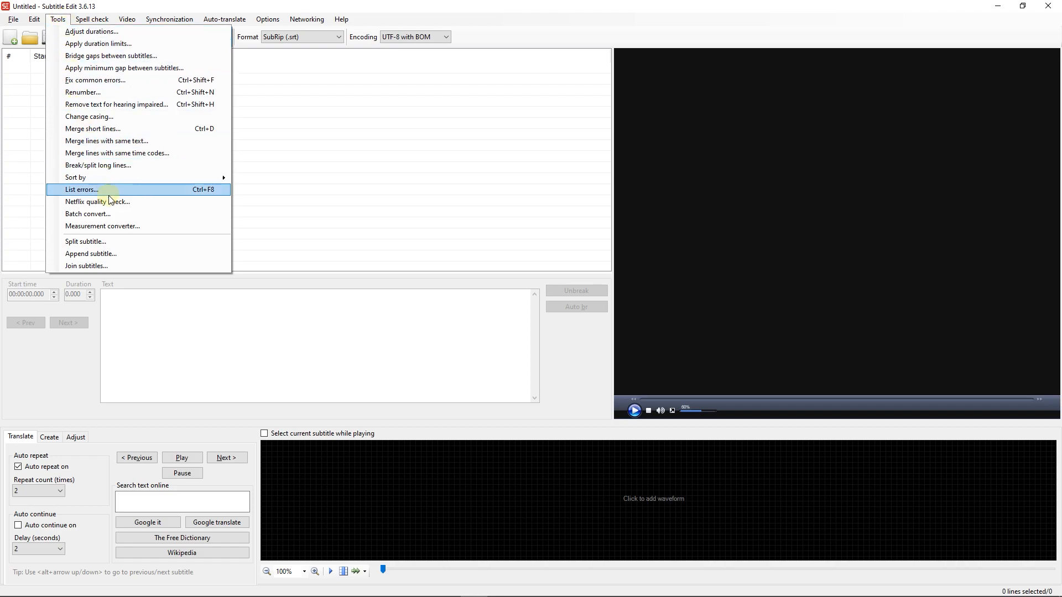
Step: Launch Batch convert and select SRT files 001 through 005 in File Explorer
{"action": "left_click", "coordinate": [88, 214]}
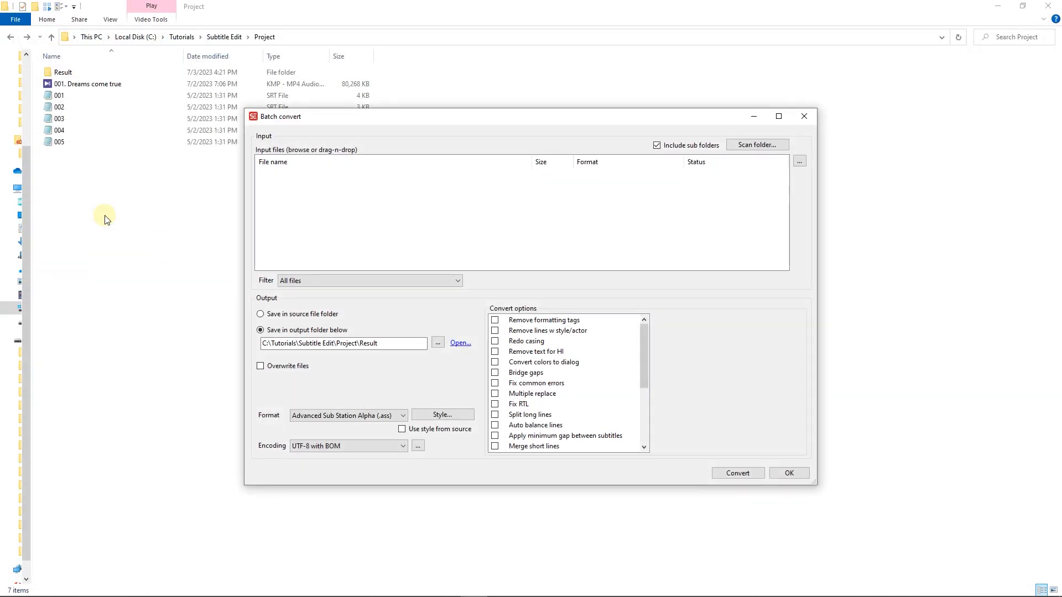
{"action": "left_click", "coordinate": [58, 95]}
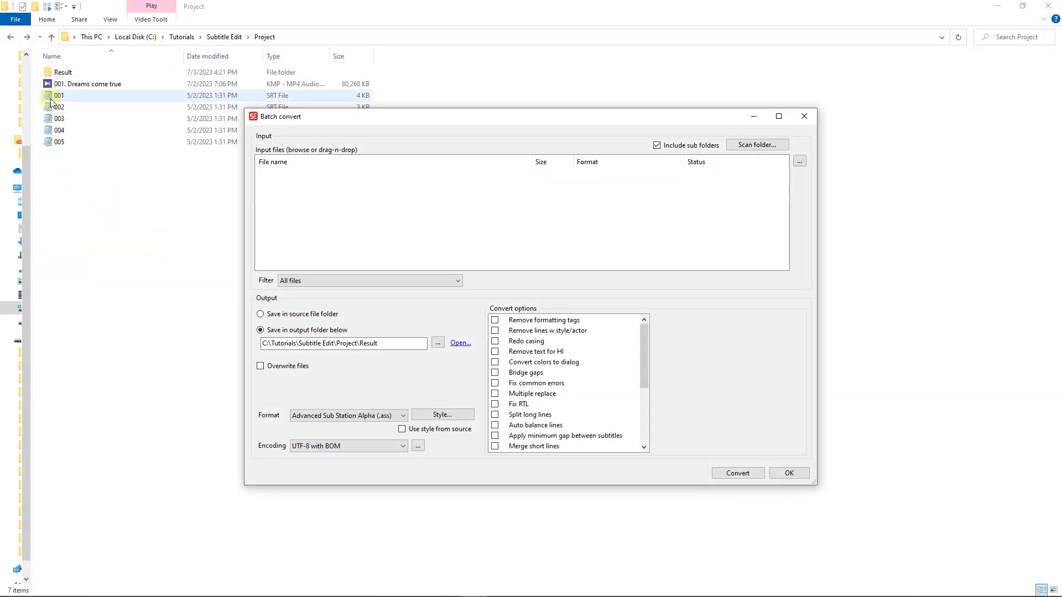
{"action": "left_click", "coordinate": [60, 130]}
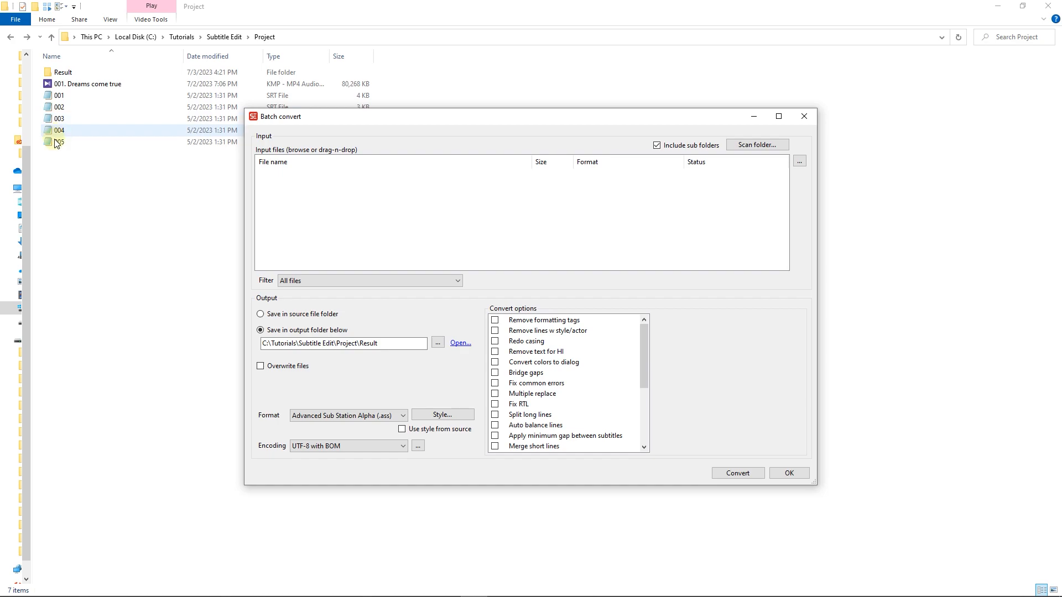
{"action": "left_click", "coordinate": [803, 115]}
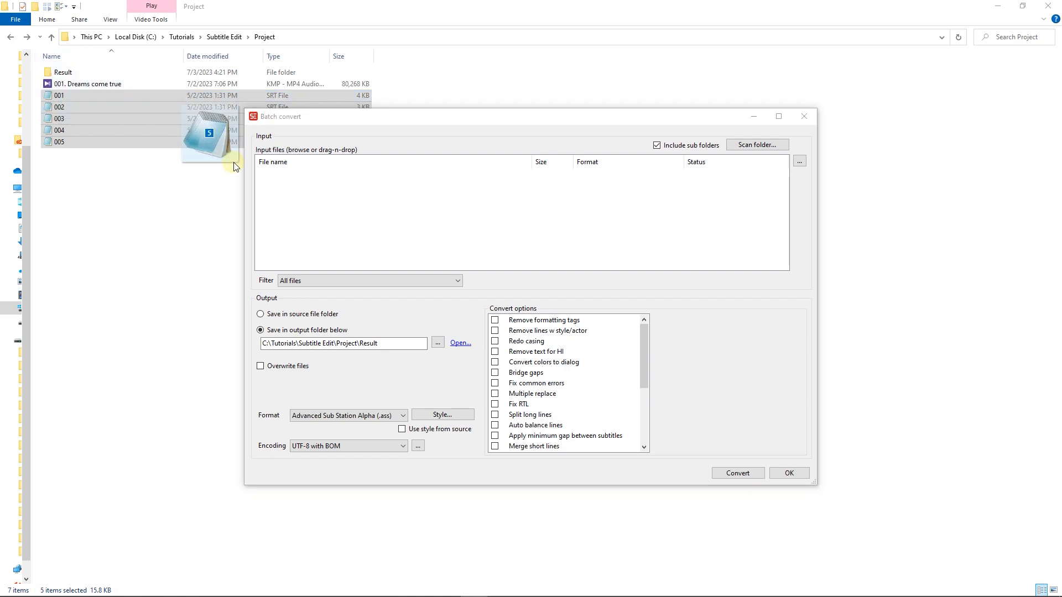
Step: Add the five SRT files to the input list, choose Plain text, and view its settings
{"action": "left_click_drag", "start_coordinate": [210, 142], "coordinate": [407, 196]}
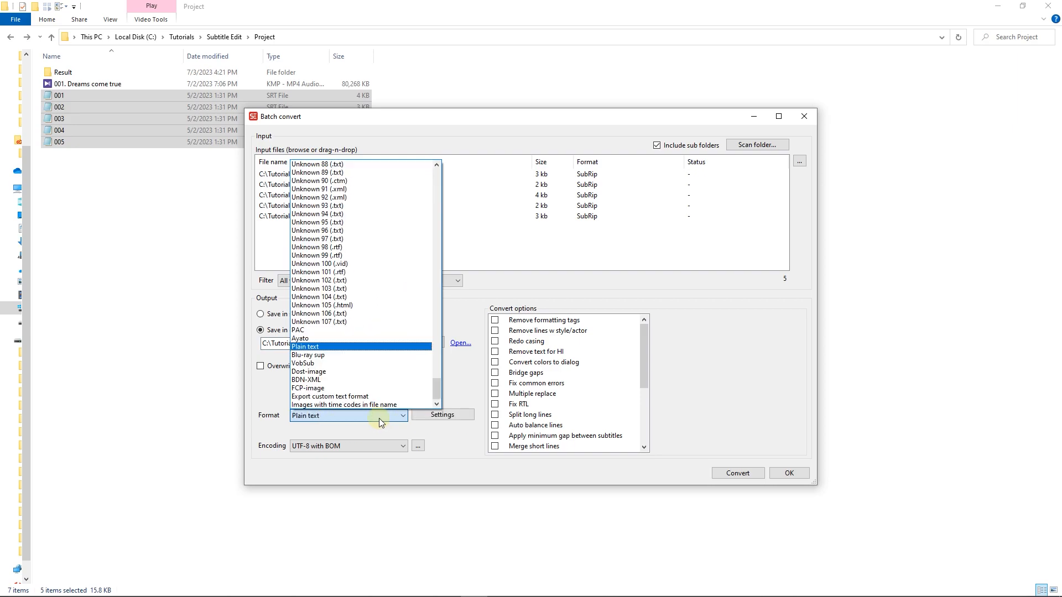
{"action": "left_click", "coordinate": [305, 346]}
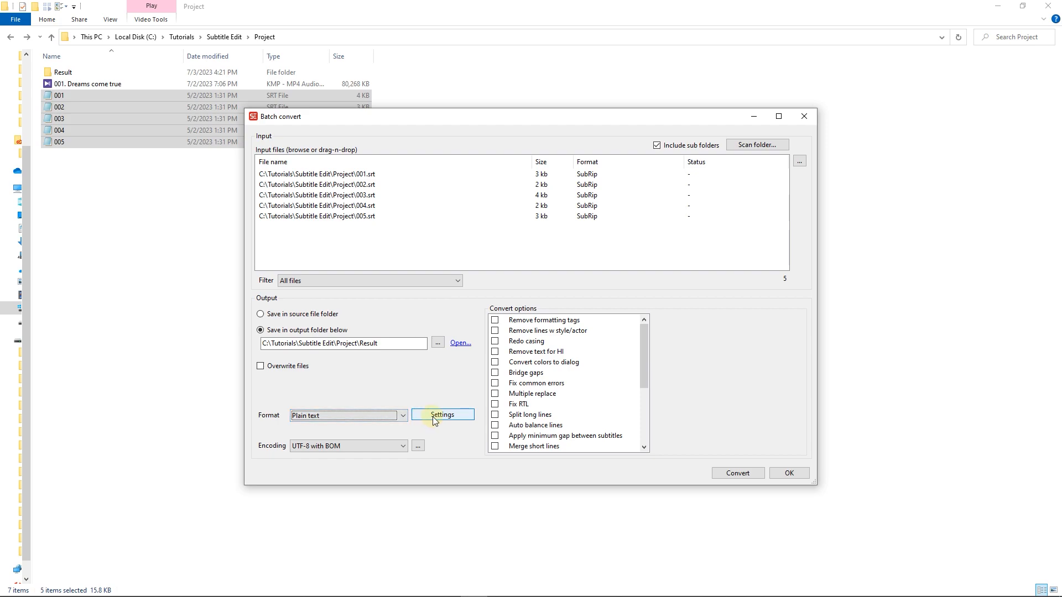
{"action": "left_click", "coordinate": [442, 414]}
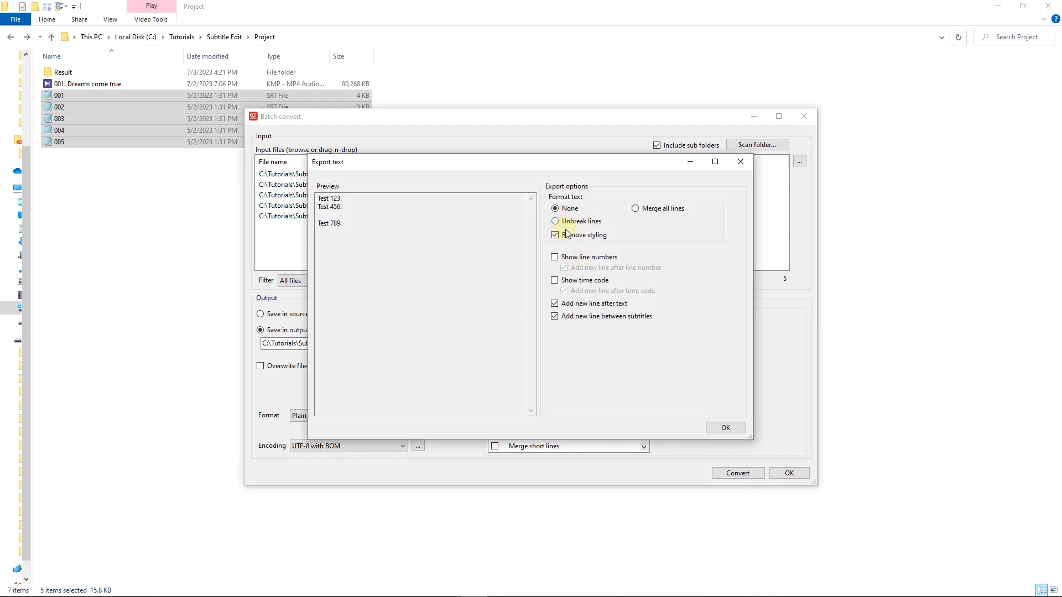
{"action": "mouse_move", "coordinate": [637, 208]}
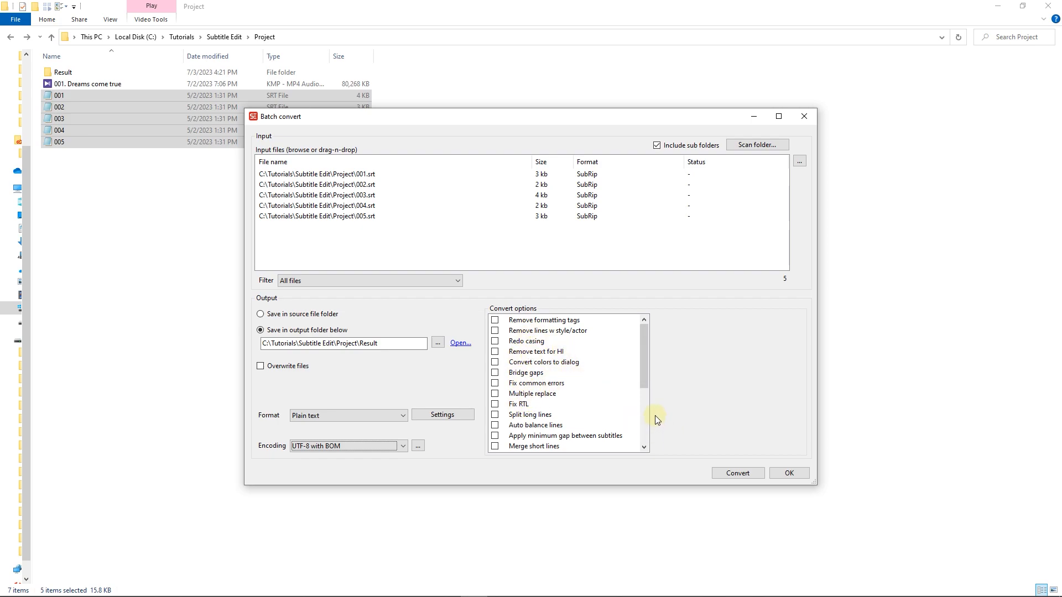
{"action": "mouse_move", "coordinate": [591, 375]}
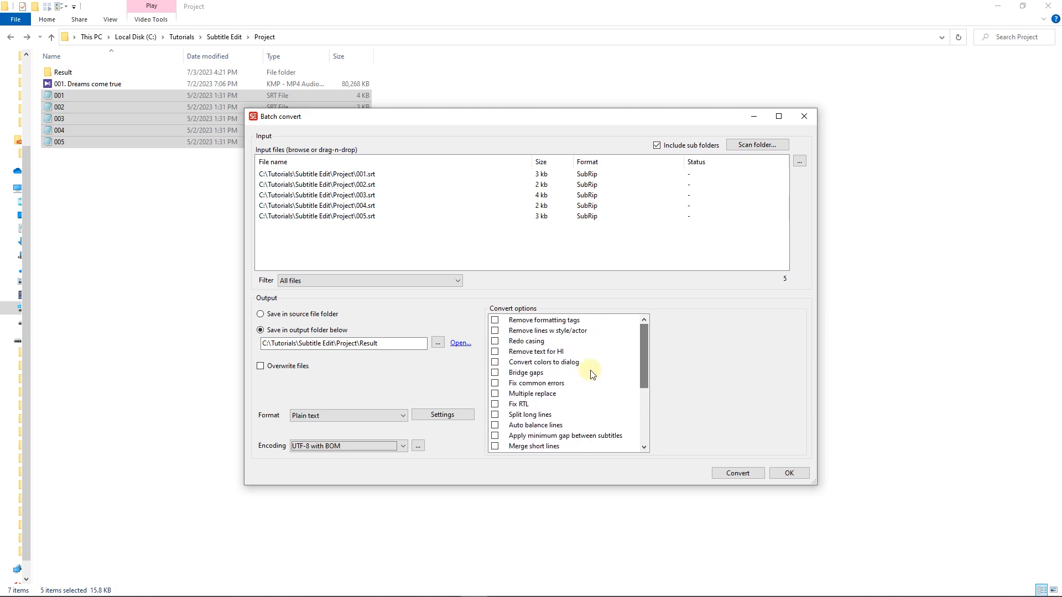
{"action": "mouse_move", "coordinate": [613, 387]}
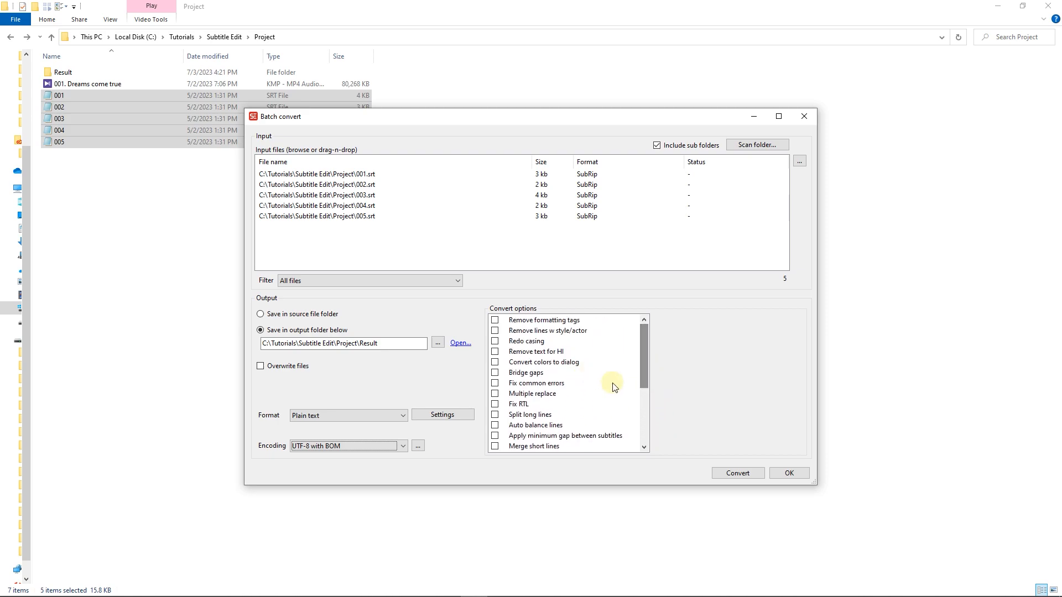
Step: Run the conversion of the five SRT files to plain text
{"action": "left_click", "coordinate": [737, 473]}
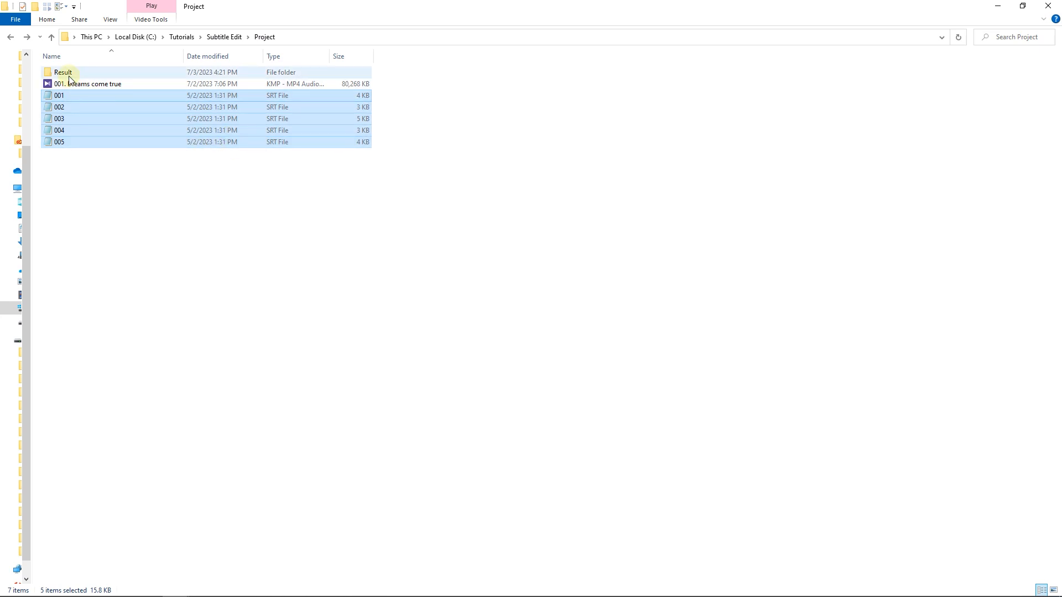
Step: Open the Result folder and view converted files 001 and 005 in Notepad
{"action": "double_click", "coordinate": [62, 72]}
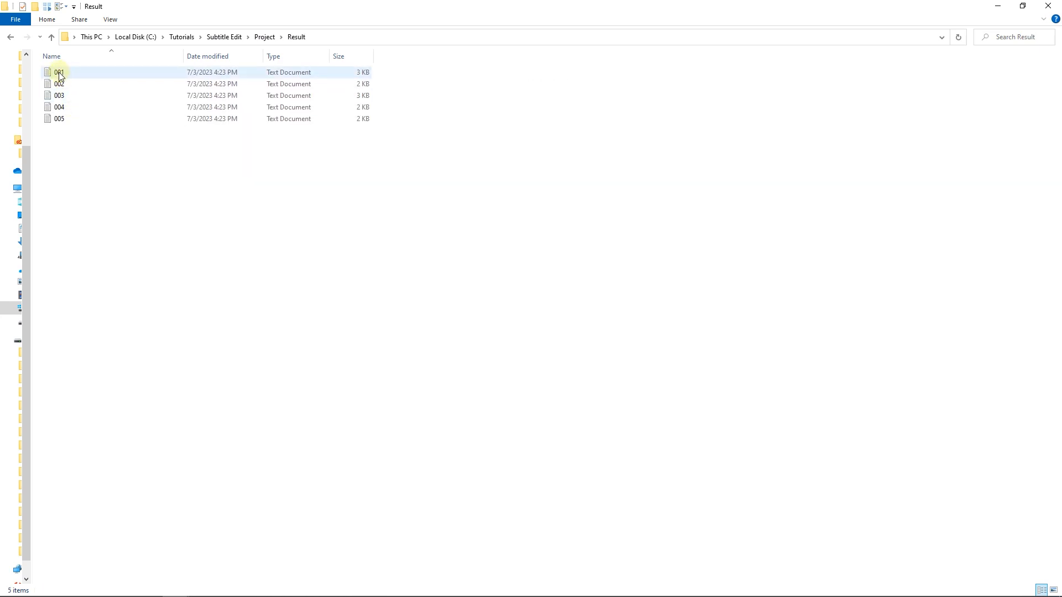
{"action": "double_click", "coordinate": [60, 72]}
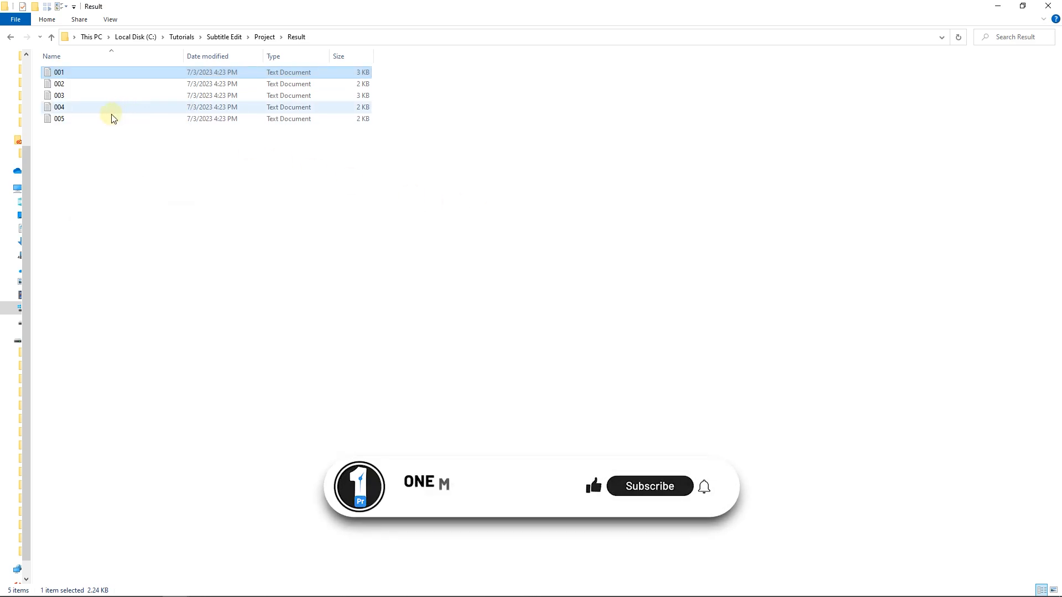
{"action": "double_click", "coordinate": [59, 119]}
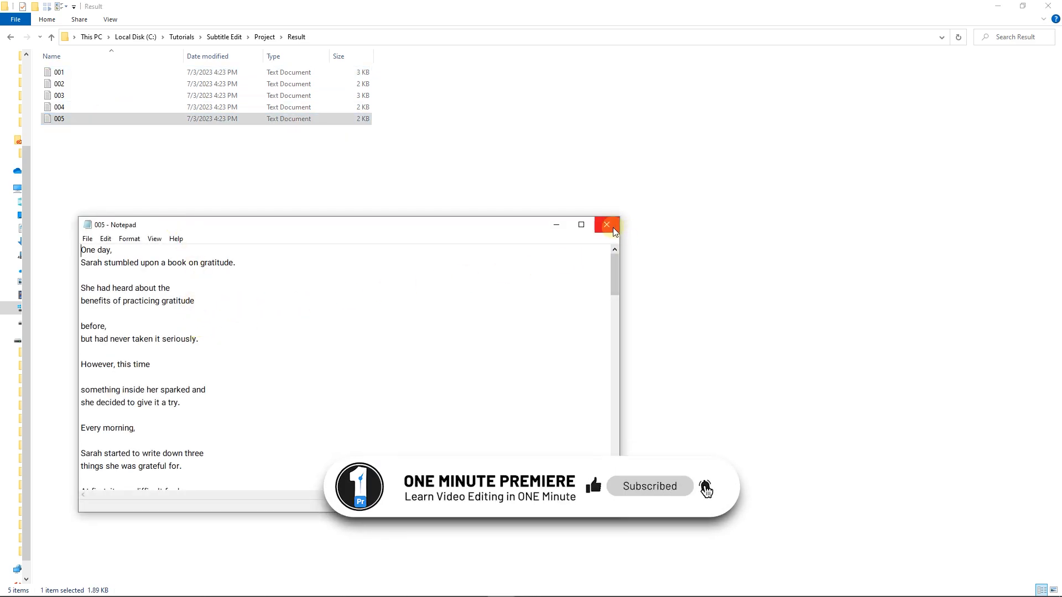